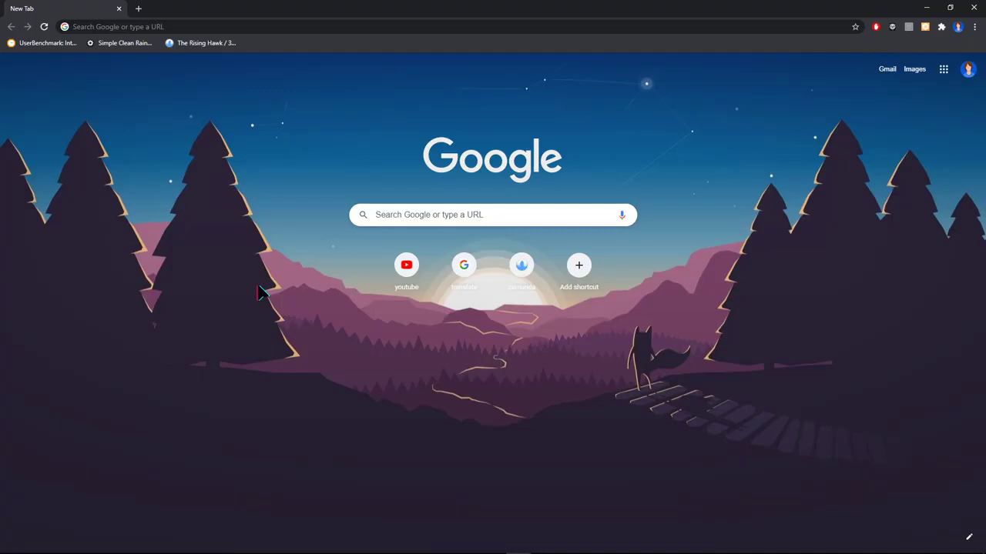
mouse_move(277, 289)
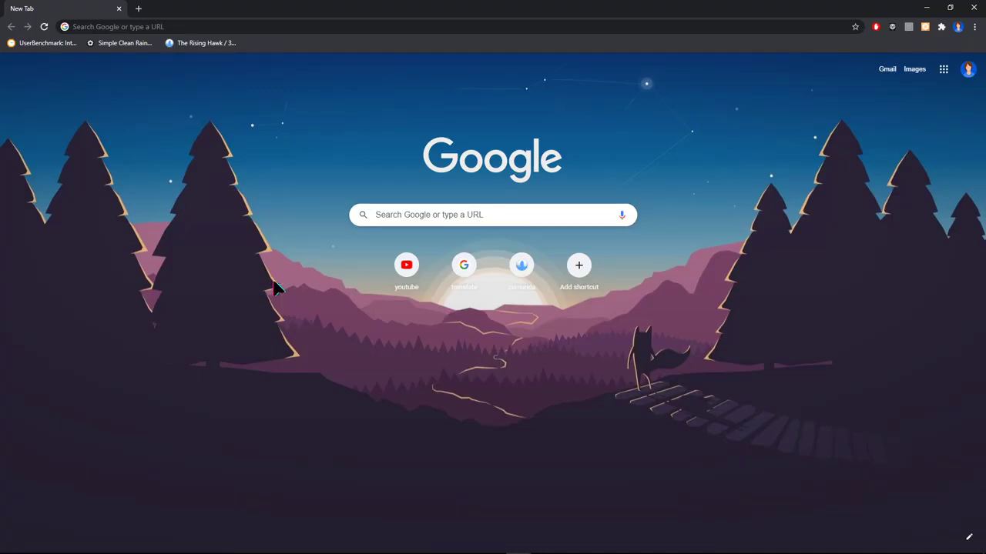
Search Google for 'teamspeak download'
type("teamspeak download")
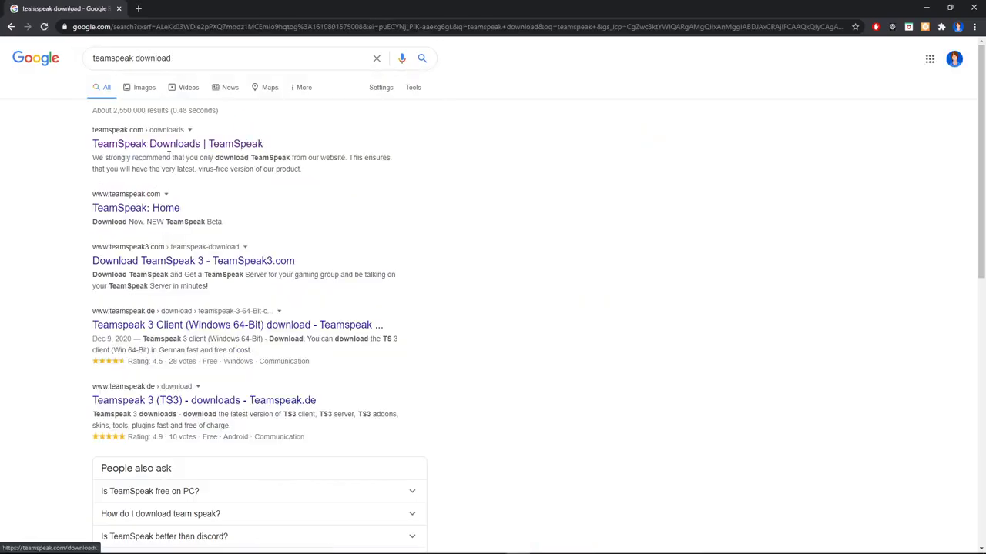
Open the TeamSpeak Downloads page and download the Windows 64-bit client 3.5.6
left_click(176, 144)
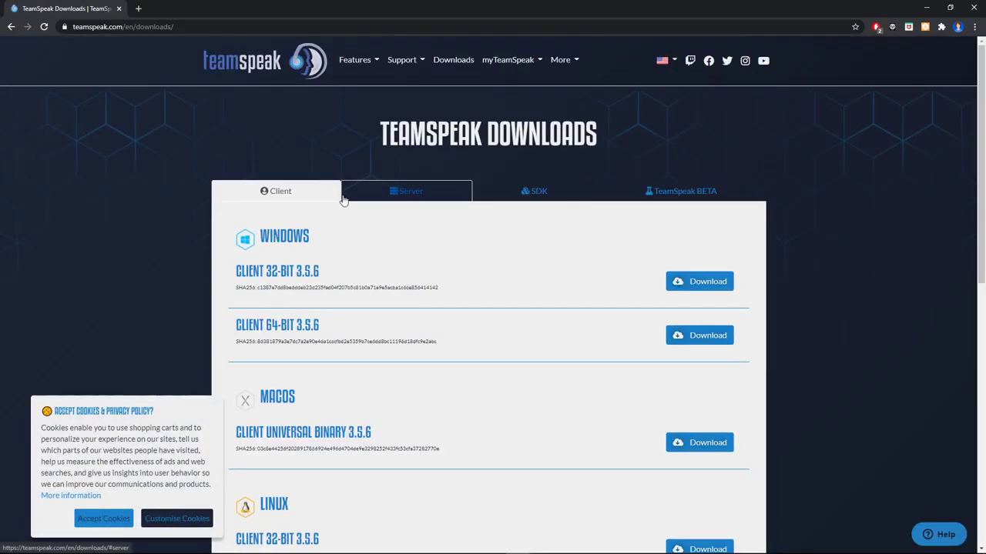
scroll("down", 3)
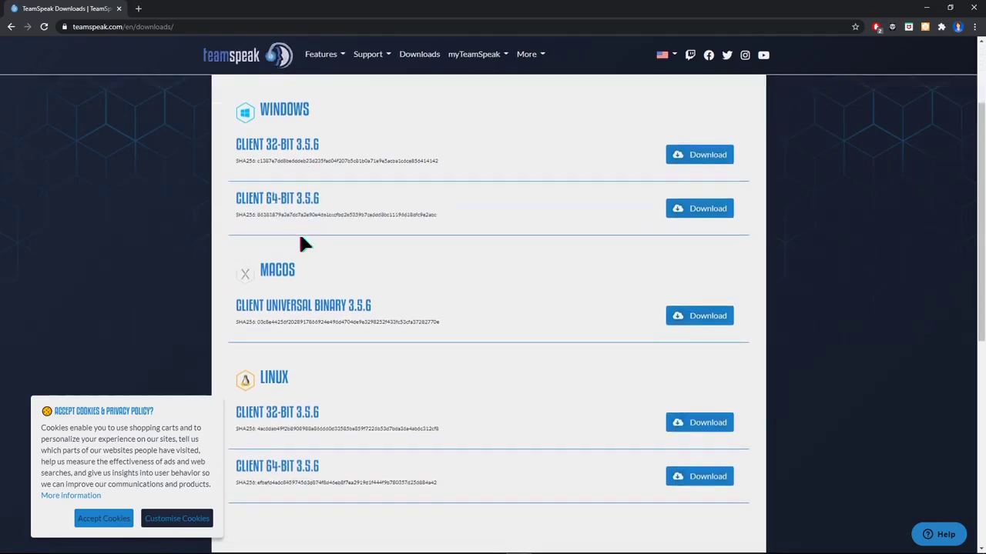
scroll("up", 3)
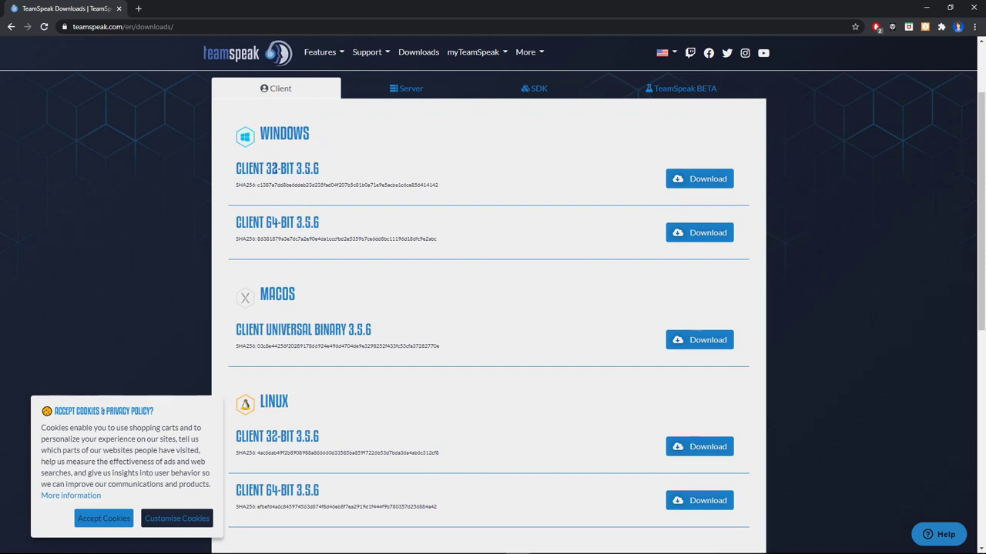
scroll("down", 3)
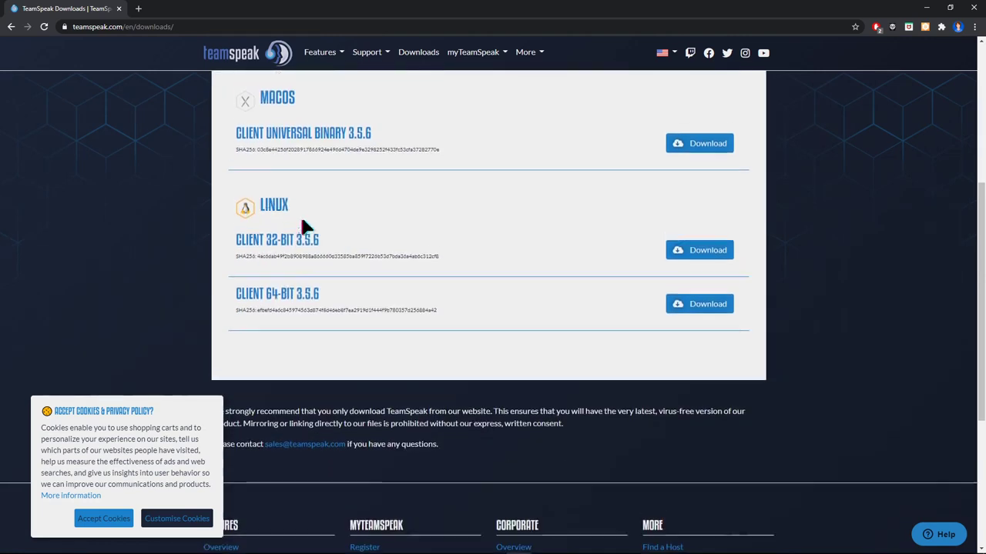
scroll("up", 3)
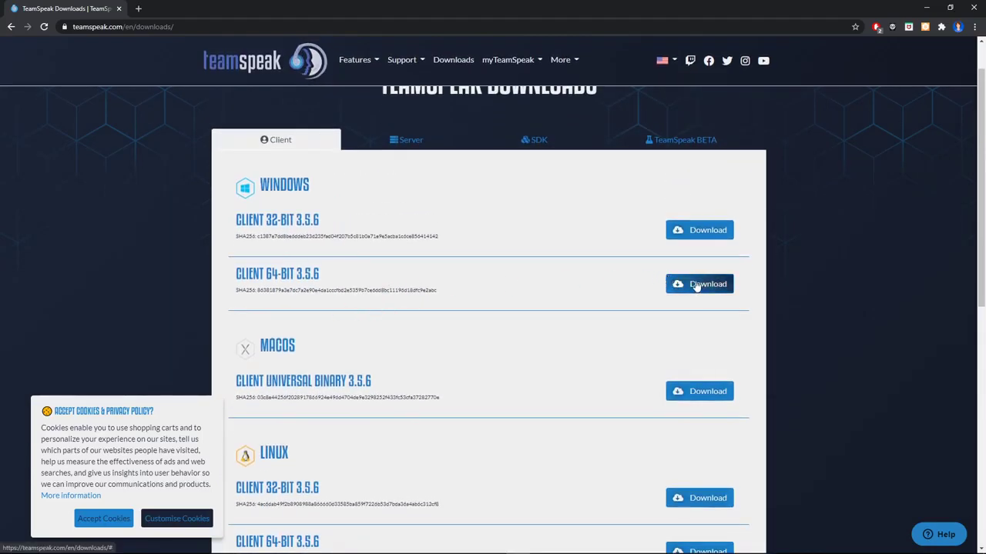
left_click(700, 284)
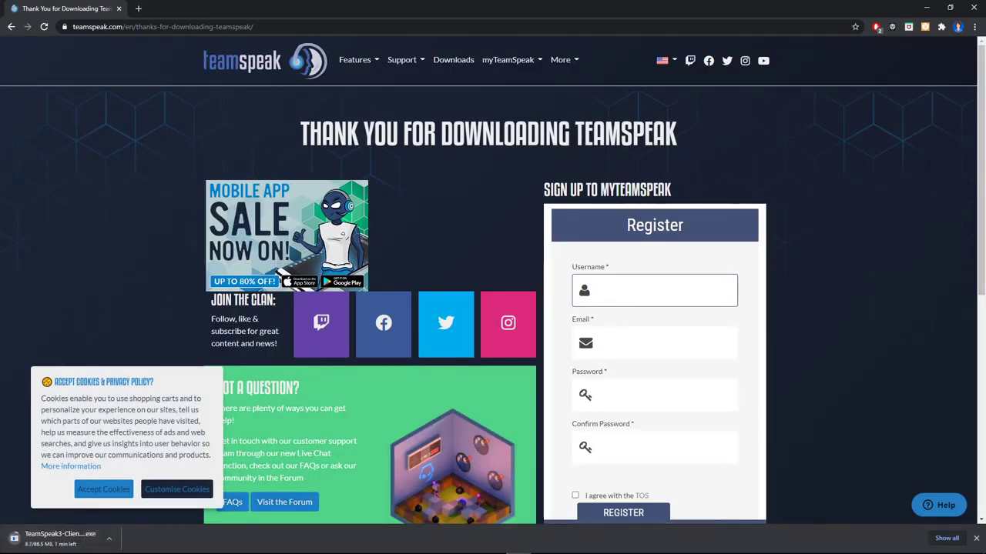
Run TeamSpeak3-Client-win64-3.5.3 from the Downloads folder in File Explorer
left_click(11, 544)
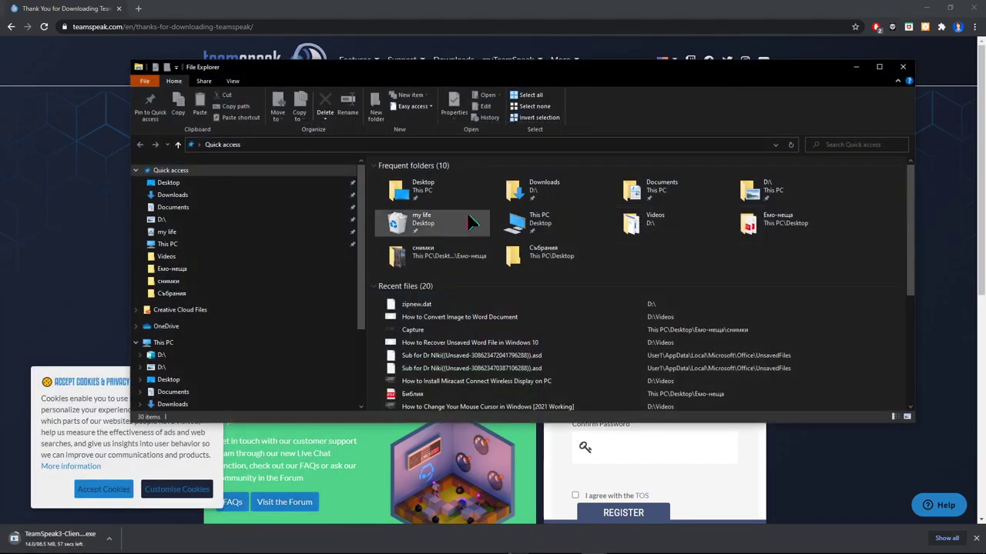
mouse_move(172, 207)
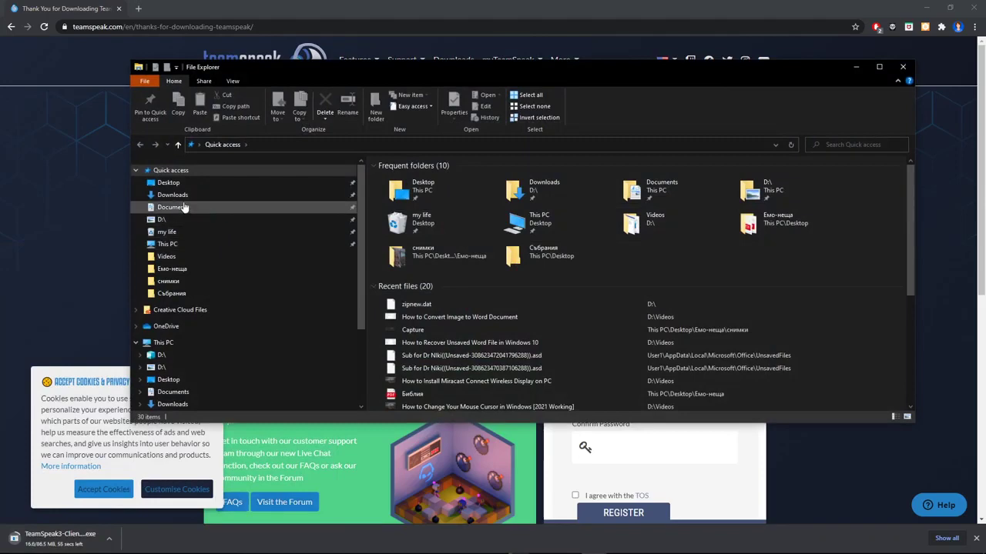
left_click(173, 194)
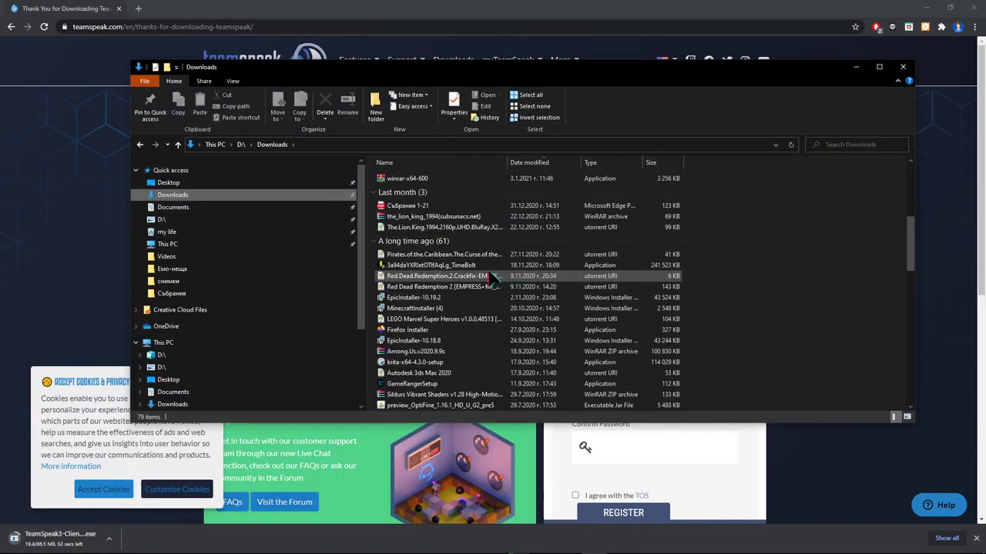
scroll("down", 3)
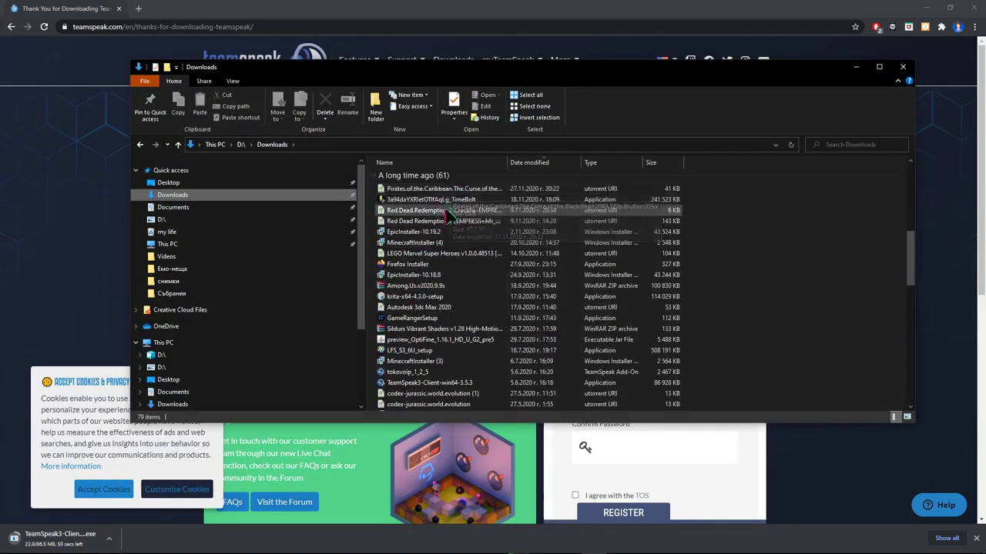
scroll("down", 3)
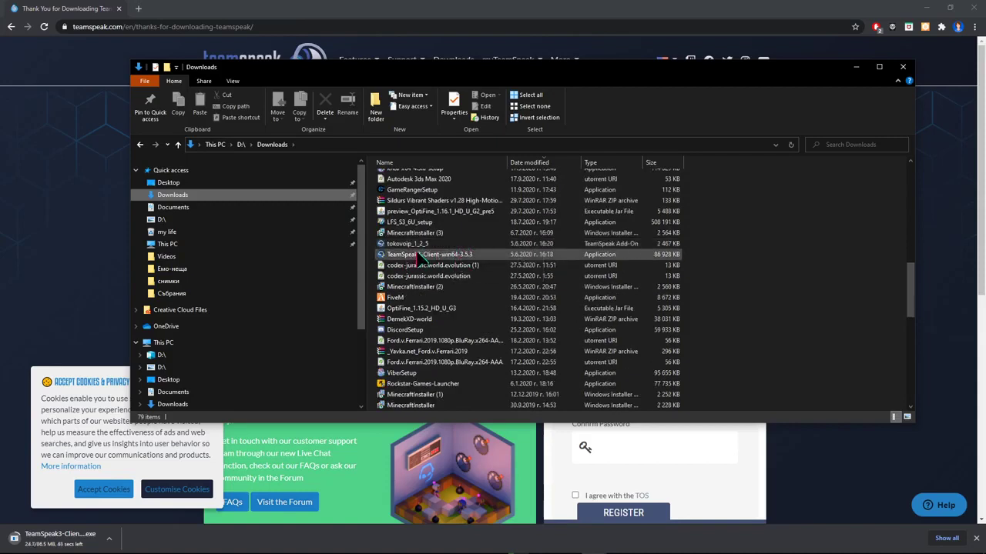
left_click(429, 254)
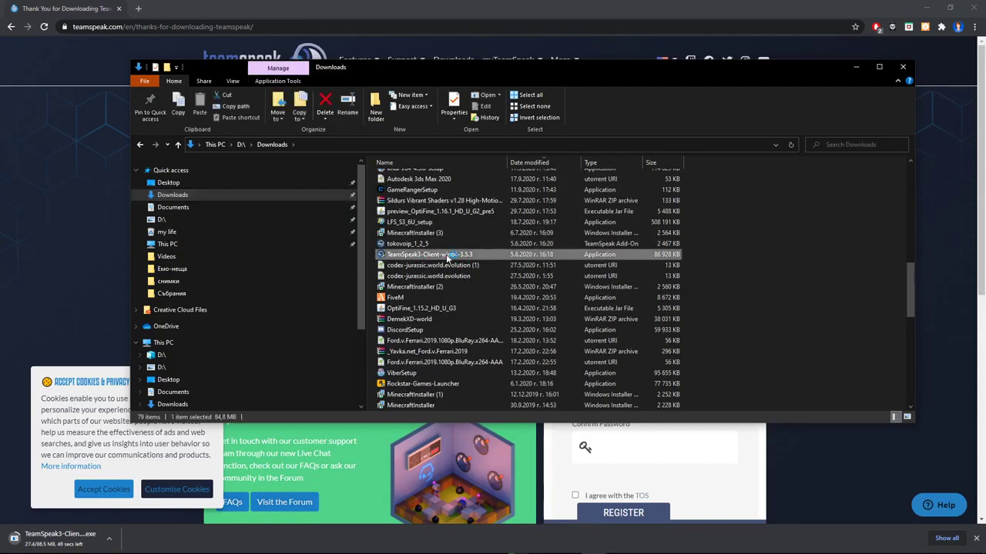
double_click(429, 254)
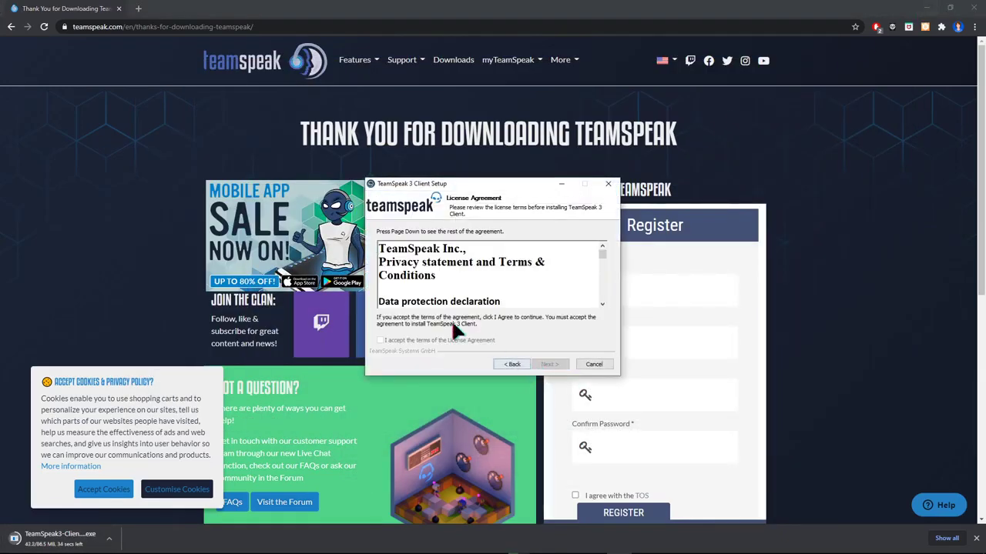
Accept the license, install for all users with default folders, Overwolf left unchecked
scroll("down", 3)
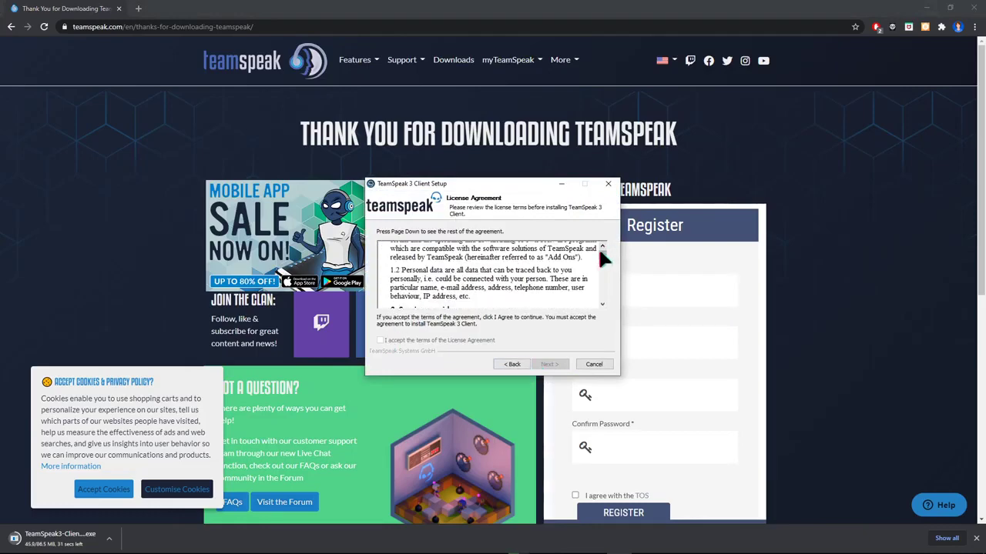
left_click(380, 340)
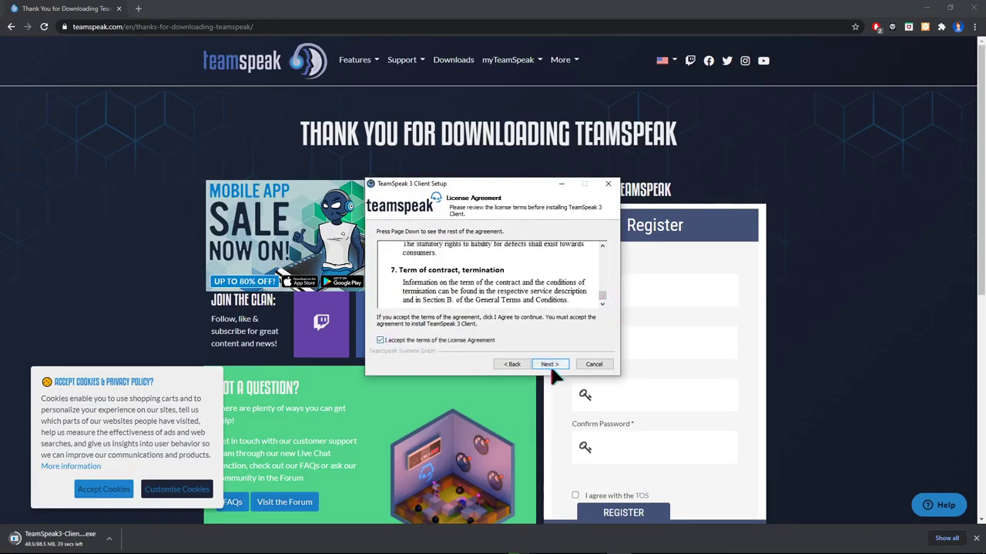
left_click(549, 363)
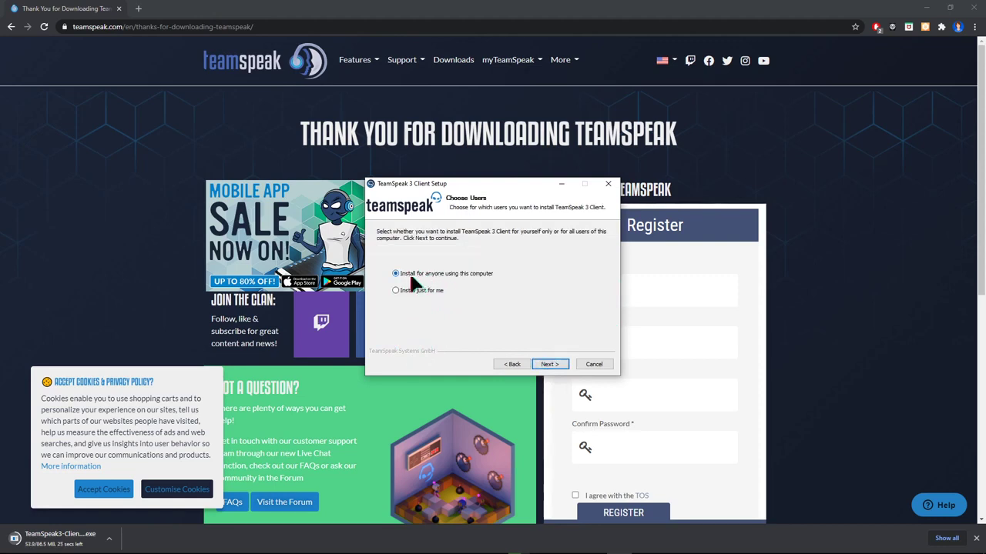
mouse_move(460, 287)
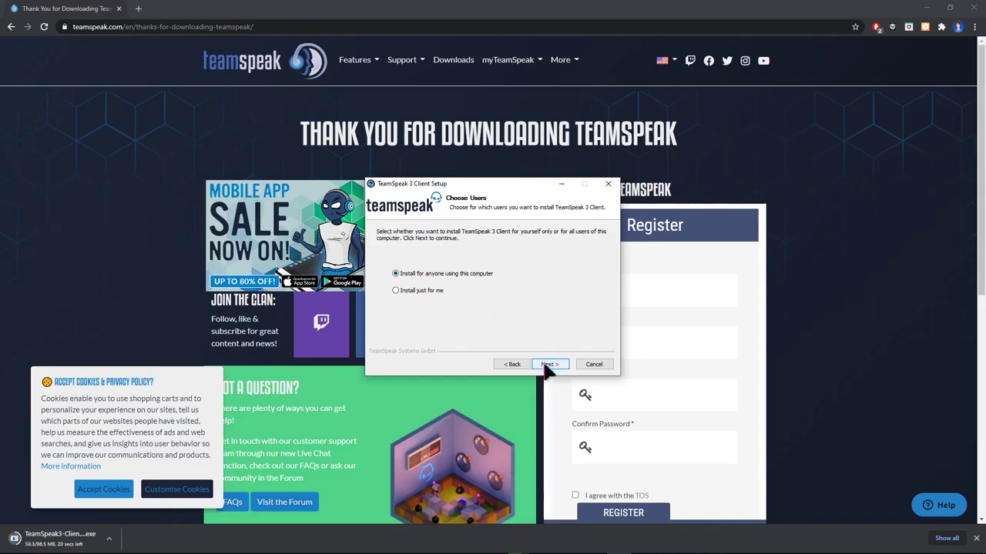
left_click(548, 364)
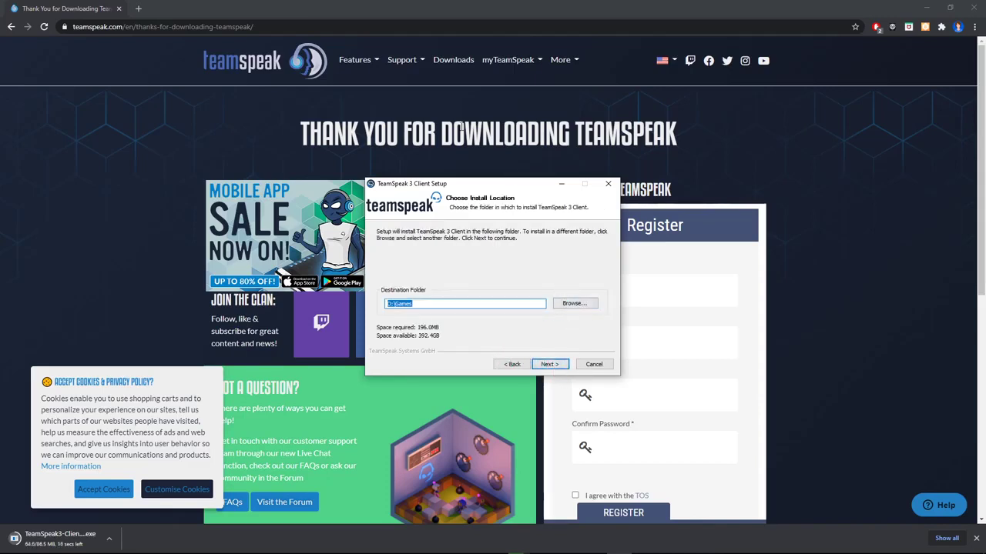
left_click(549, 363)
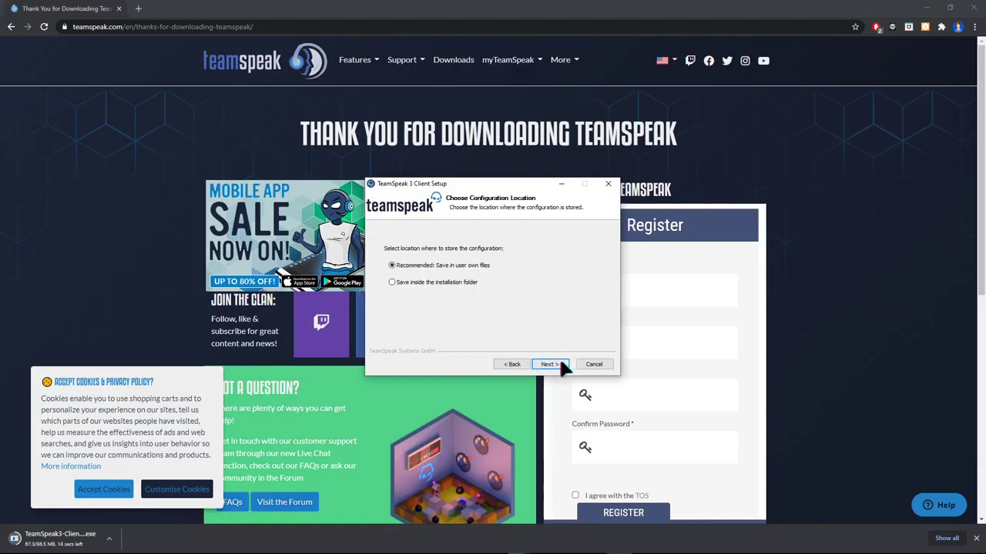
left_click(548, 364)
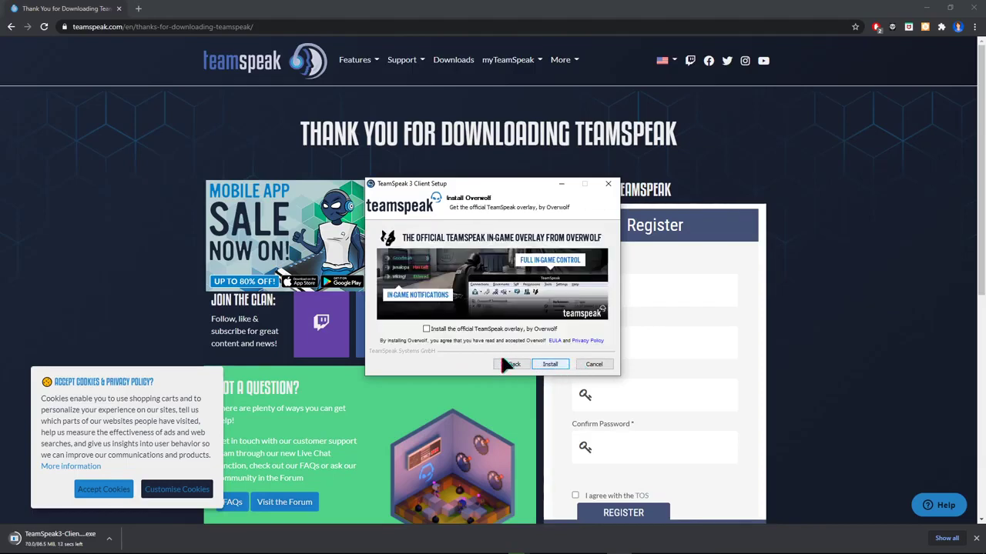
left_click(550, 364)
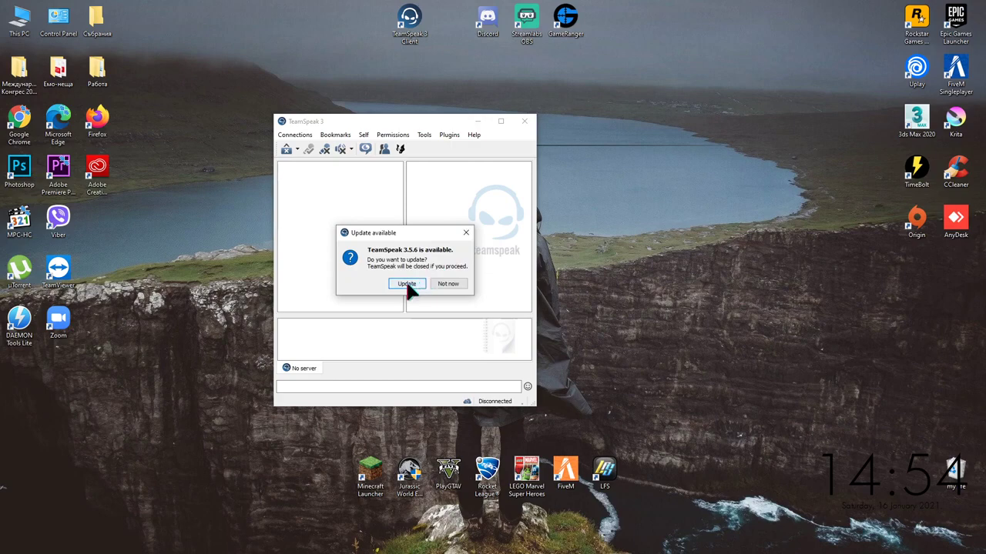
Dismiss the 'Update available' dialog and move the TeamSpeak window toward the centre
left_click(407, 284)
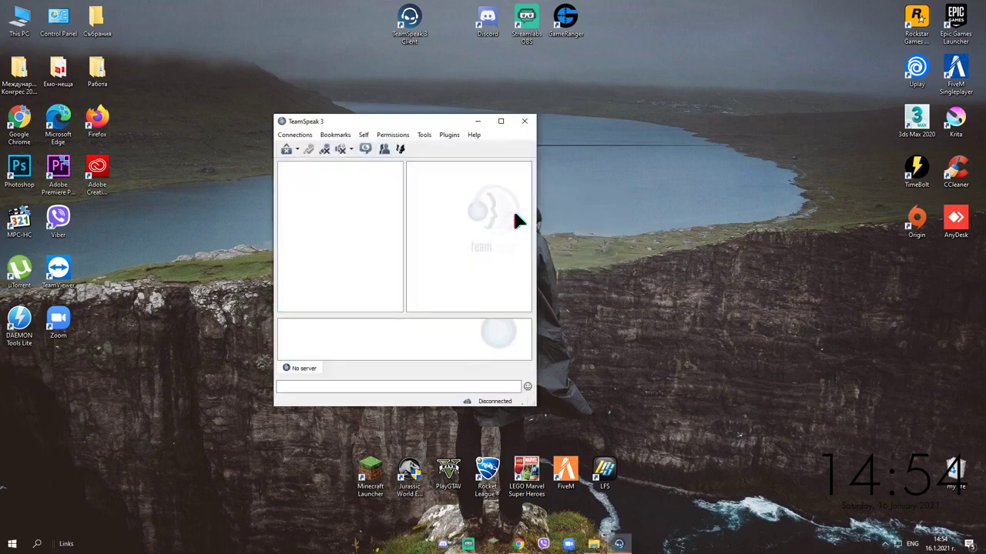
left_click_drag(400, 121, 523, 129)
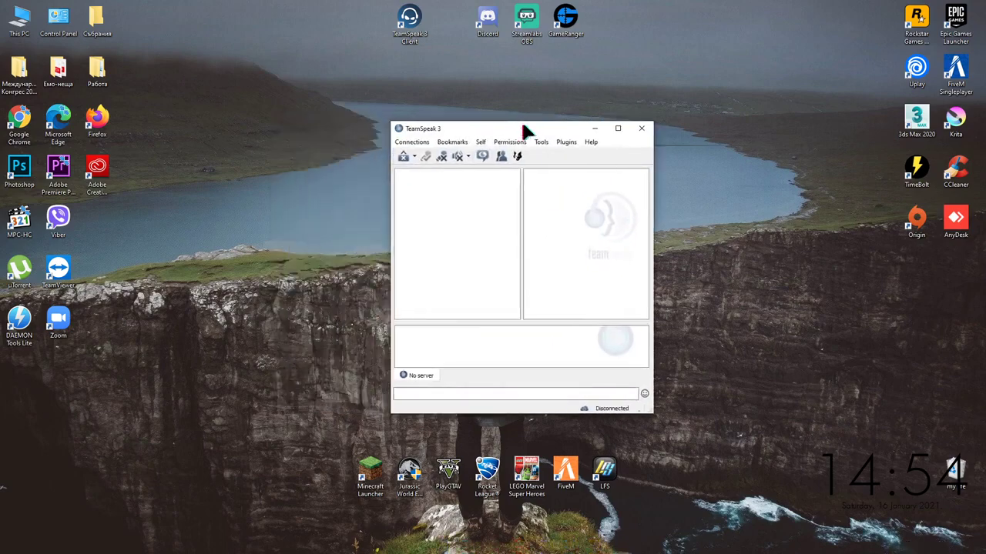